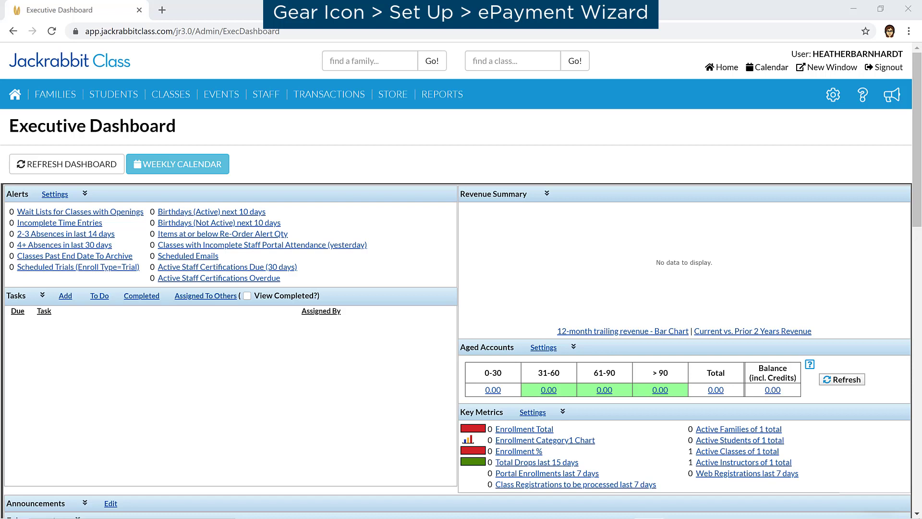
Expand the Set Up and Settings menus to reveal the ePayment Wizard and ePayments areas
click(833, 95)
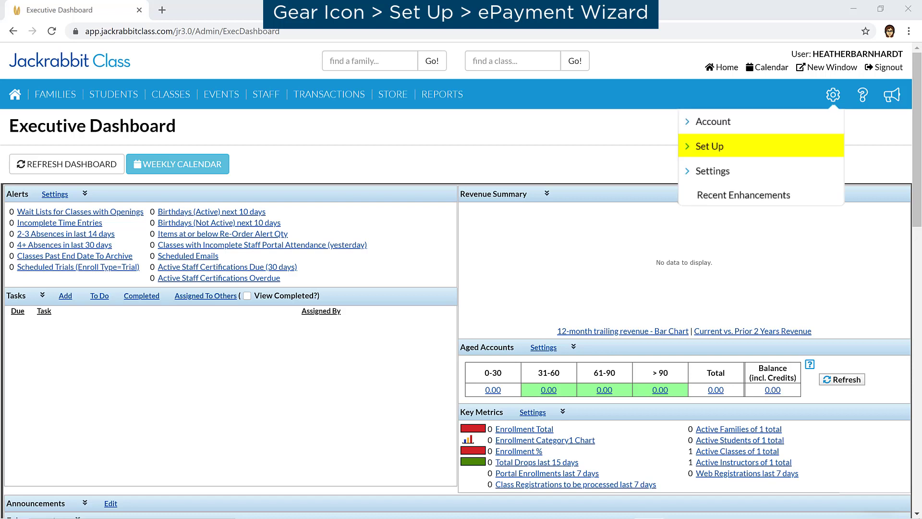
click(713, 146)
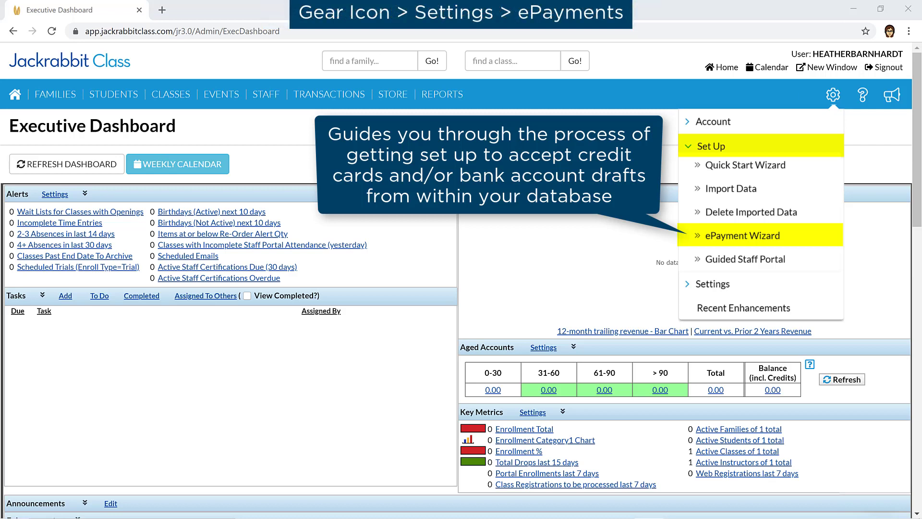
click(713, 170)
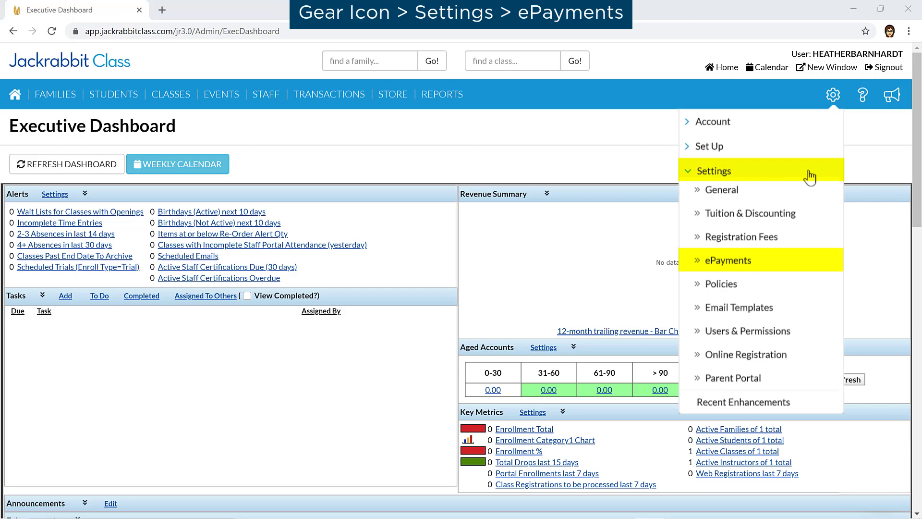
mouse_move(807, 246)
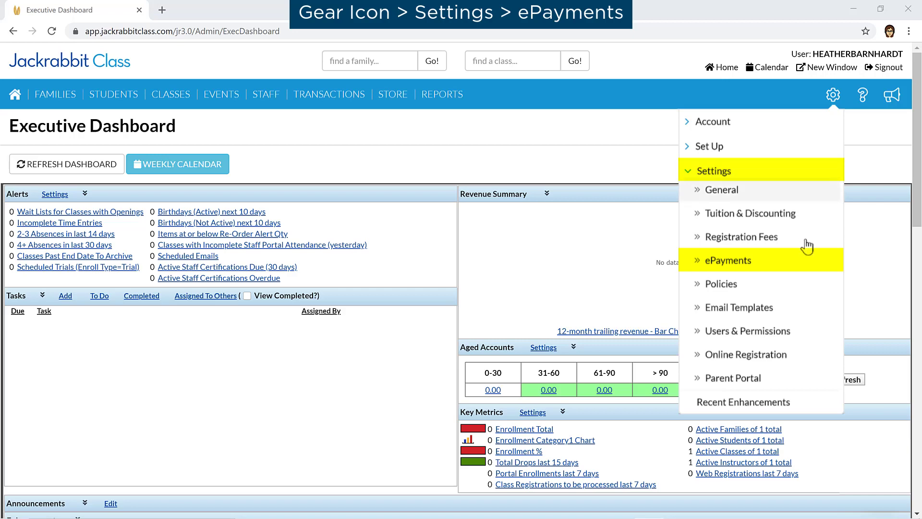
In Credit Card & Bank Account settings, uncheck Amex under Cards Accepted
click(729, 260)
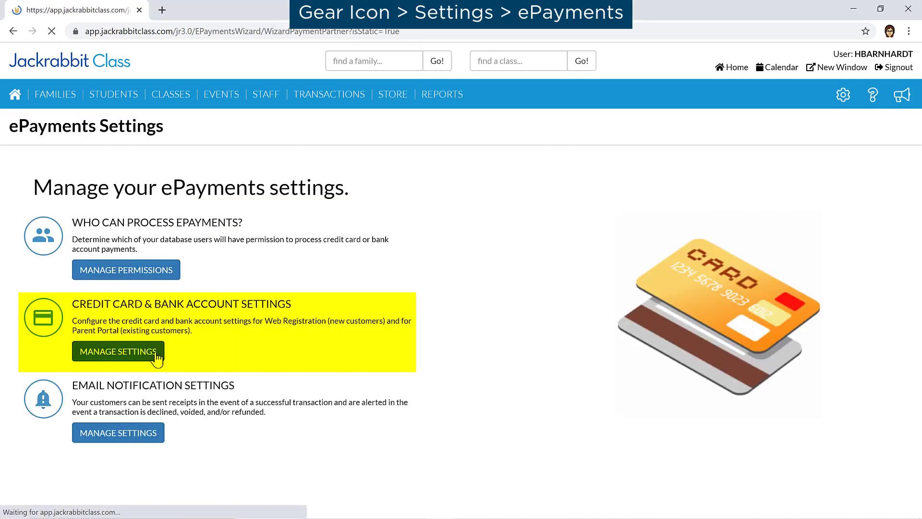
click(118, 351)
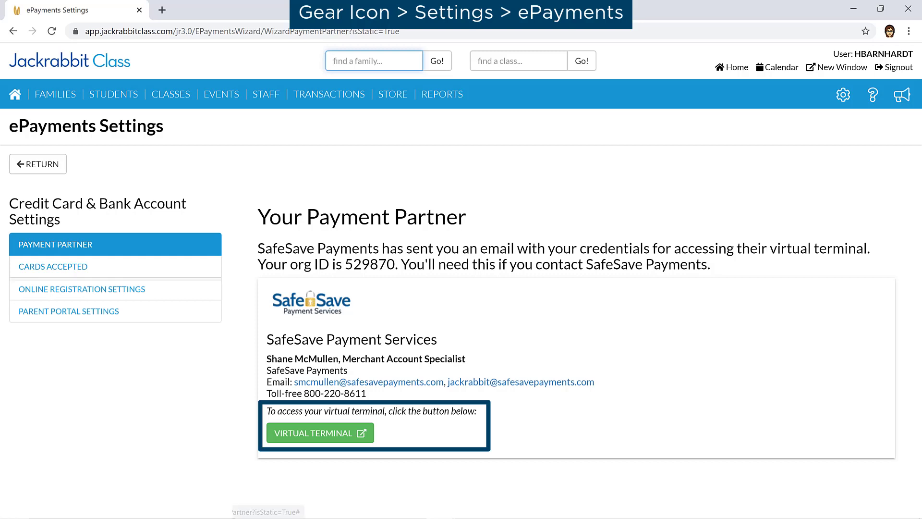
click(52, 267)
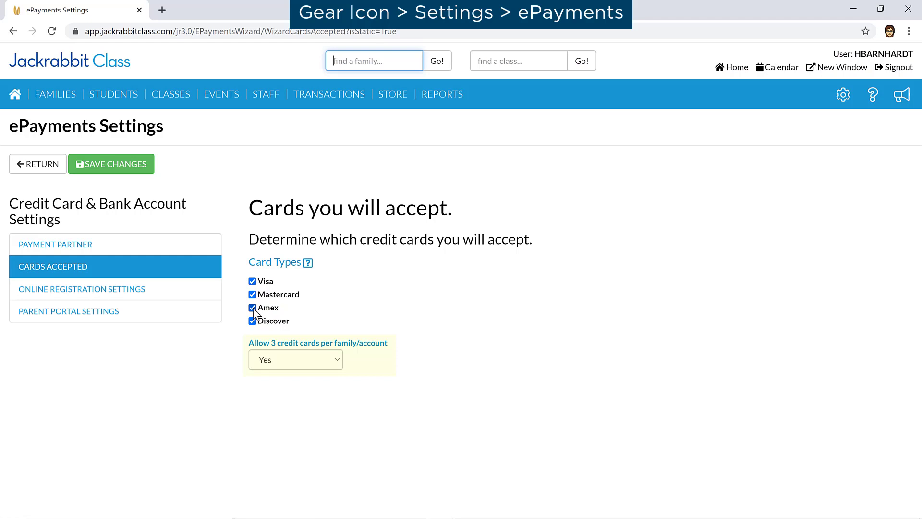
click(252, 307)
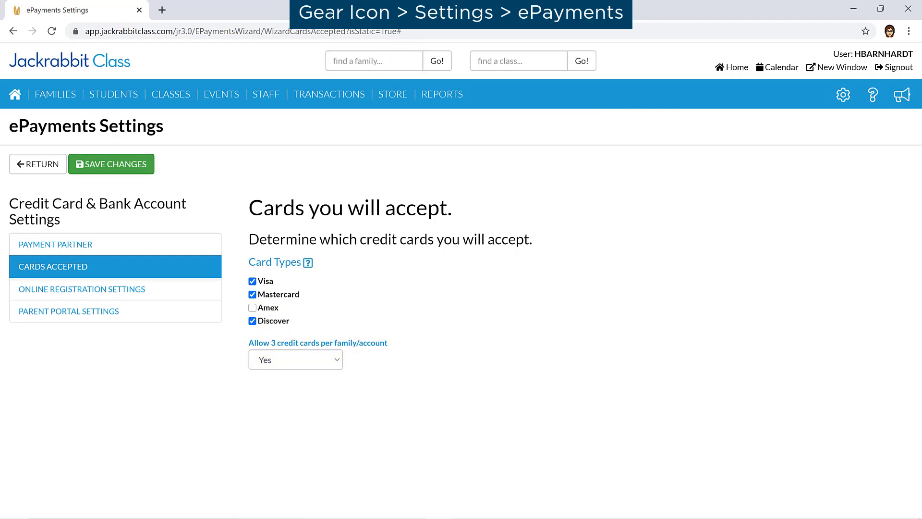
Set Credit card required to Yes in Online Registration Settings and save
click(81, 289)
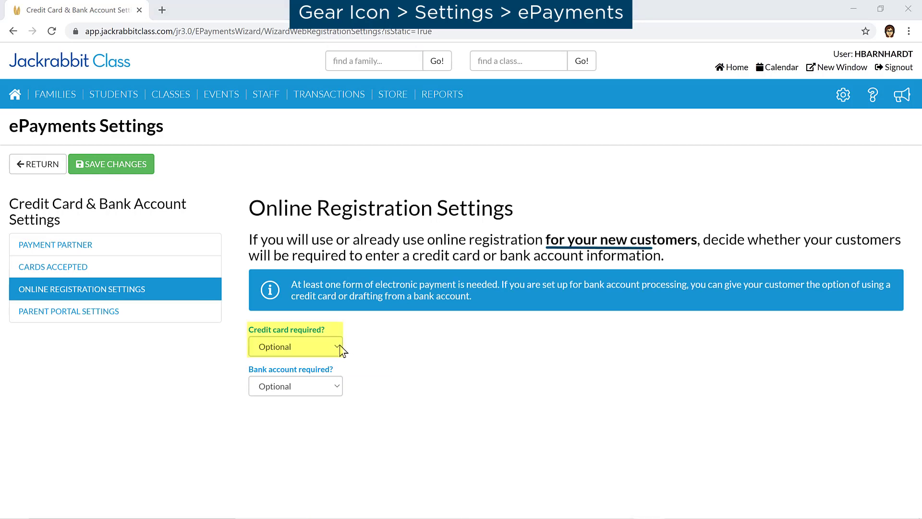
click(295, 345)
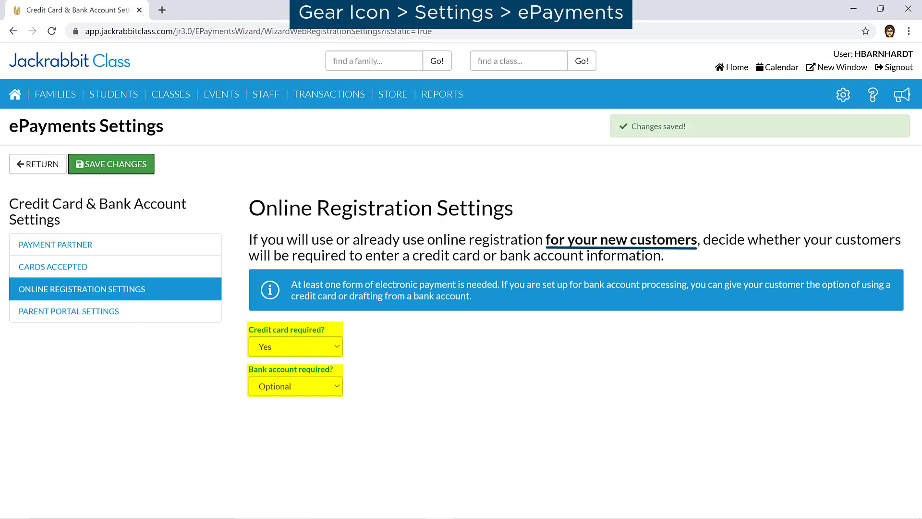
click(69, 311)
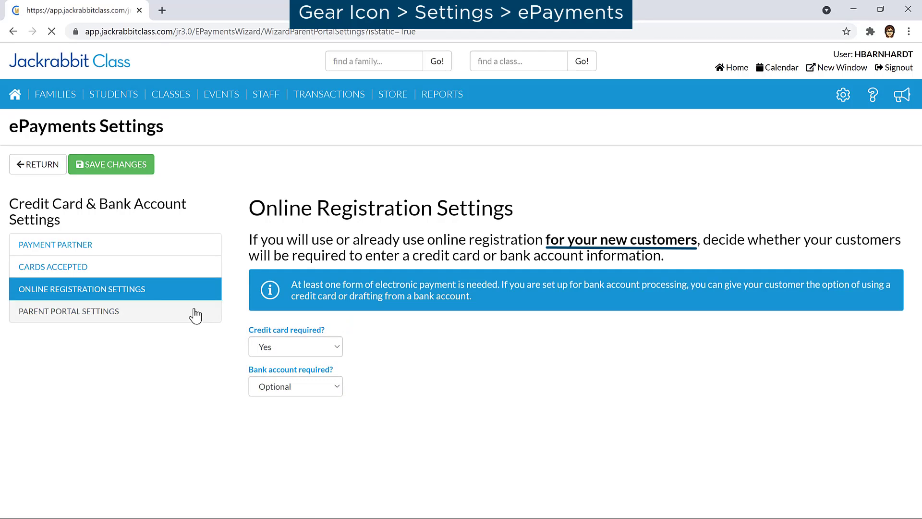
Enable Parent Portal payments with Change payment amount and a required saved payment method
click(69, 311)
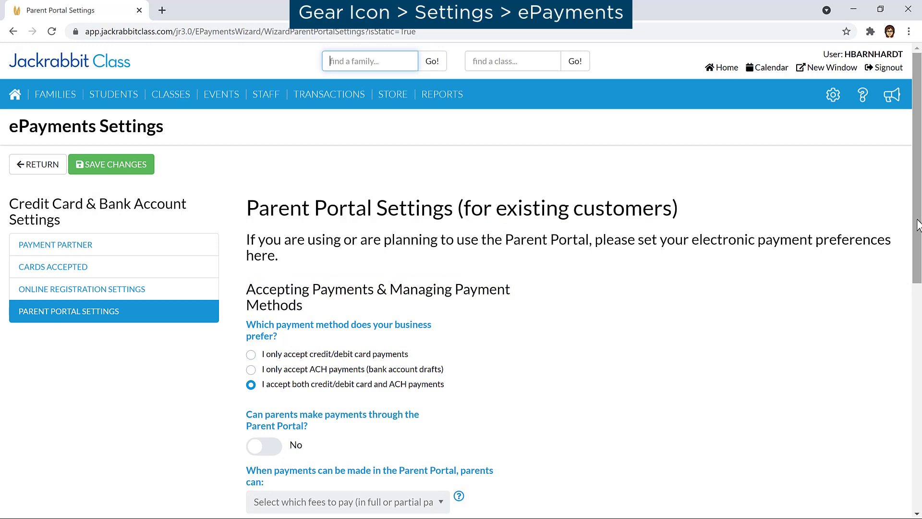
scroll(down, 3)
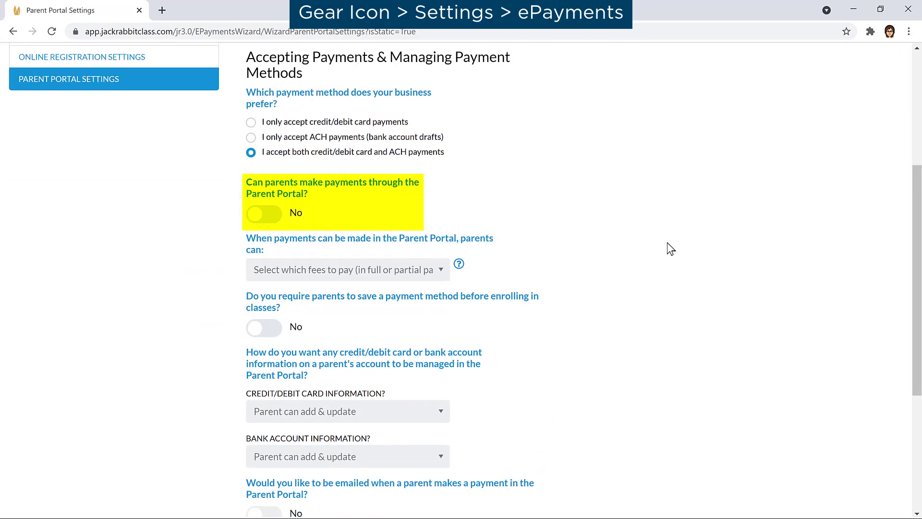
click(264, 214)
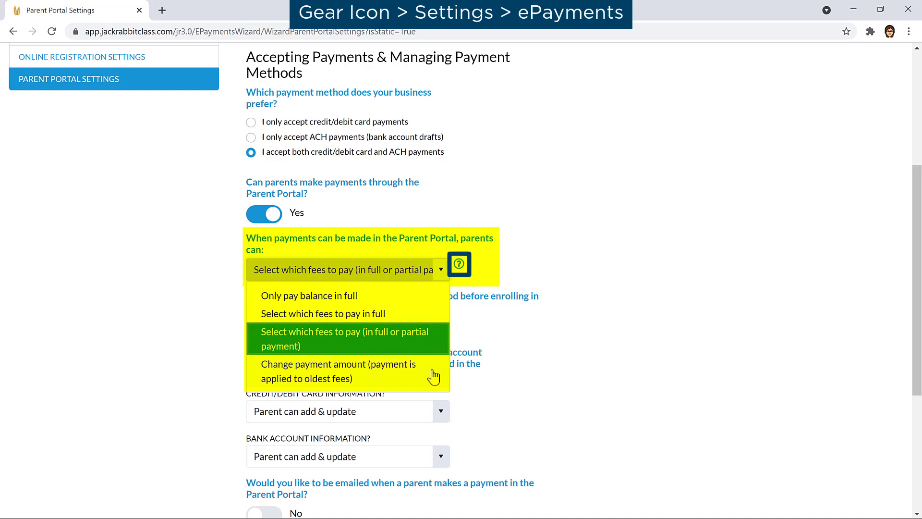
click(339, 371)
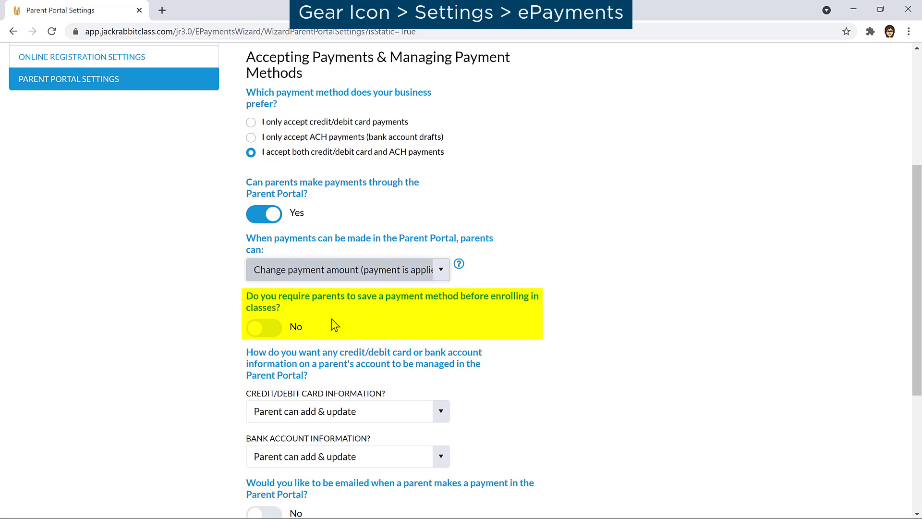
click(265, 327)
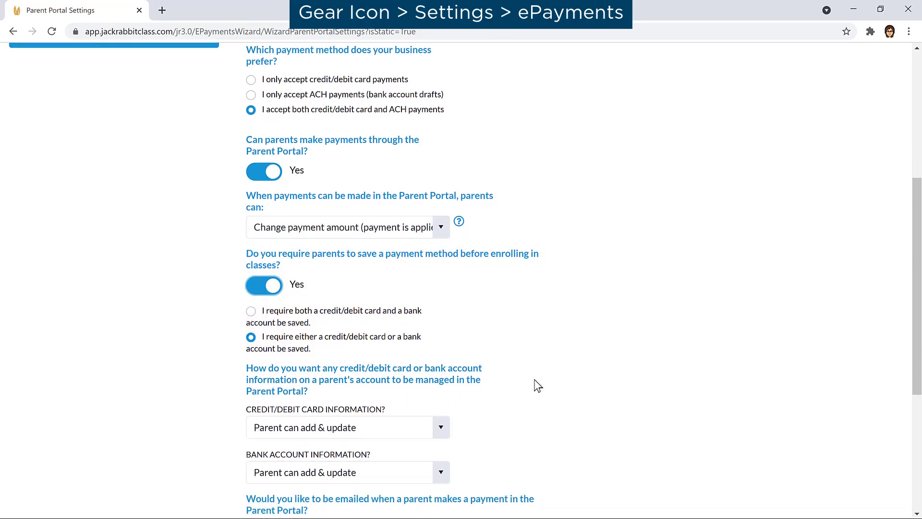
Keep card and bank info on Parent can add & update and turn on payment email notifications
scroll(down, 3)
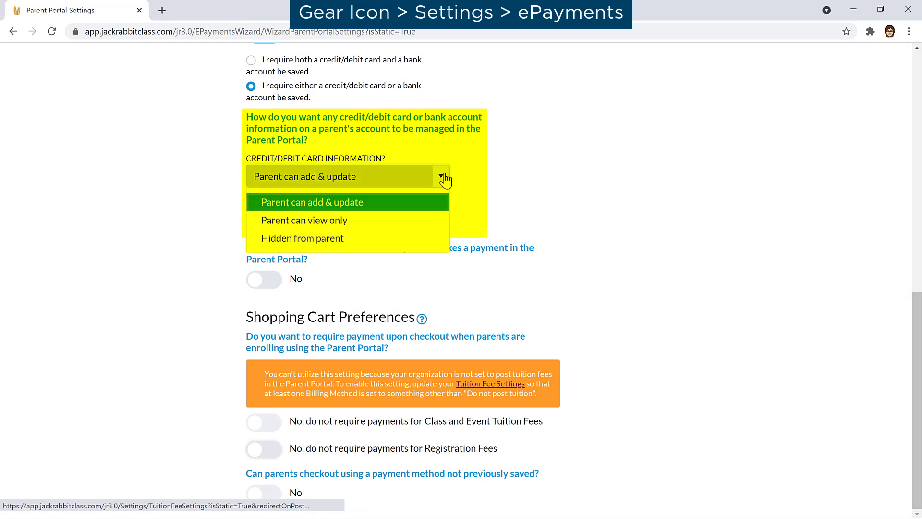
click(312, 202)
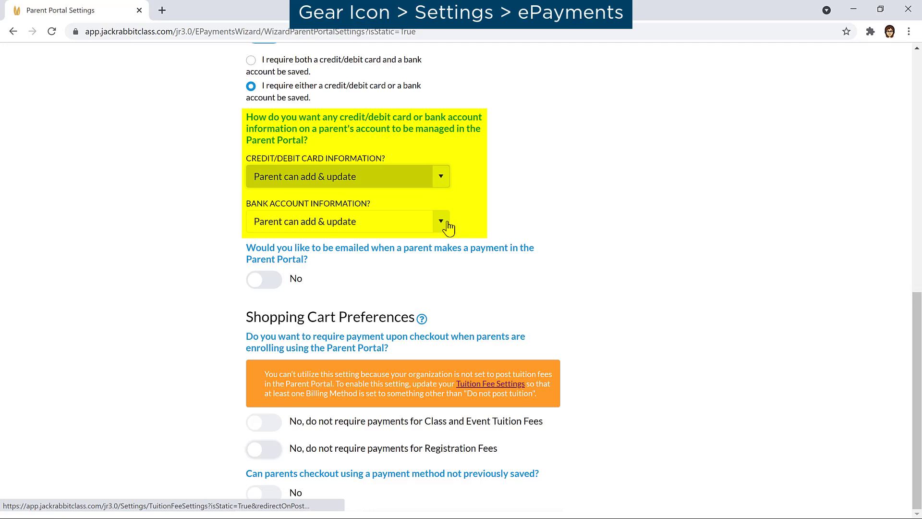
click(440, 221)
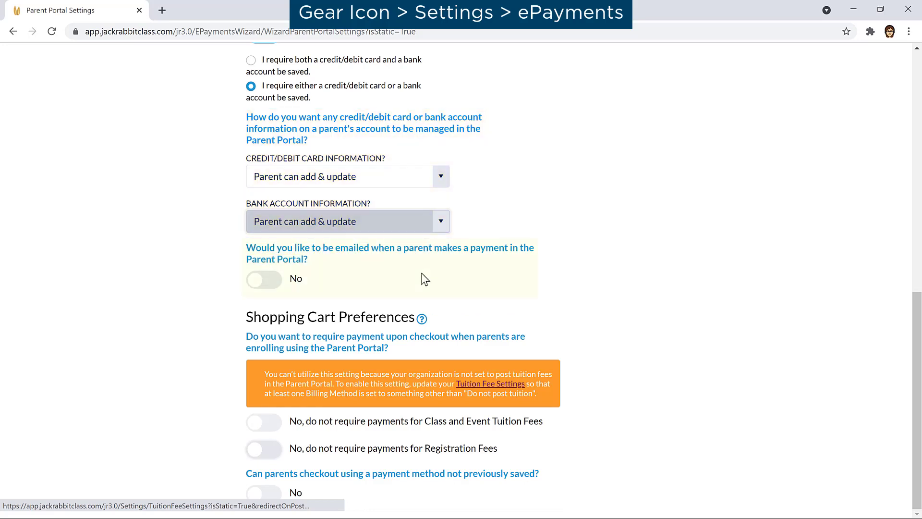
click(263, 278)
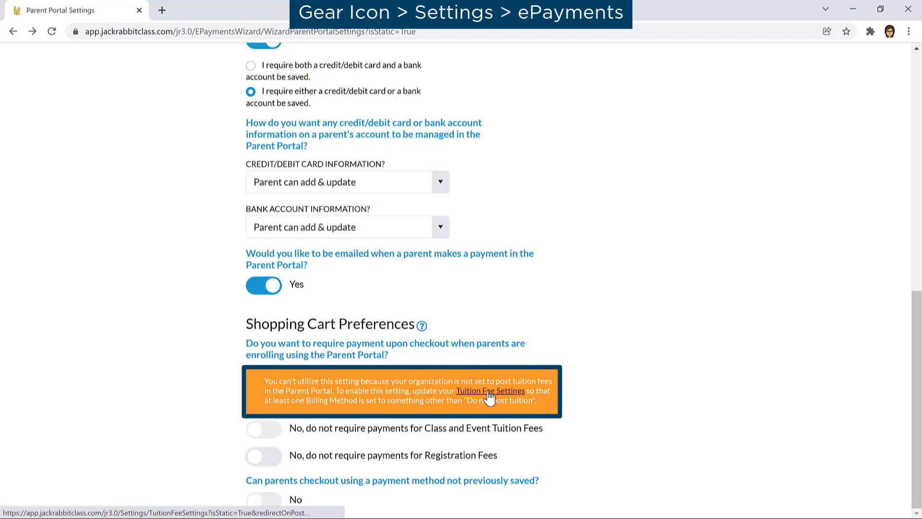
Require checkout payment for Class and Event Tuition and Registration Fees; allow unsaved payment methods
click(490, 391)
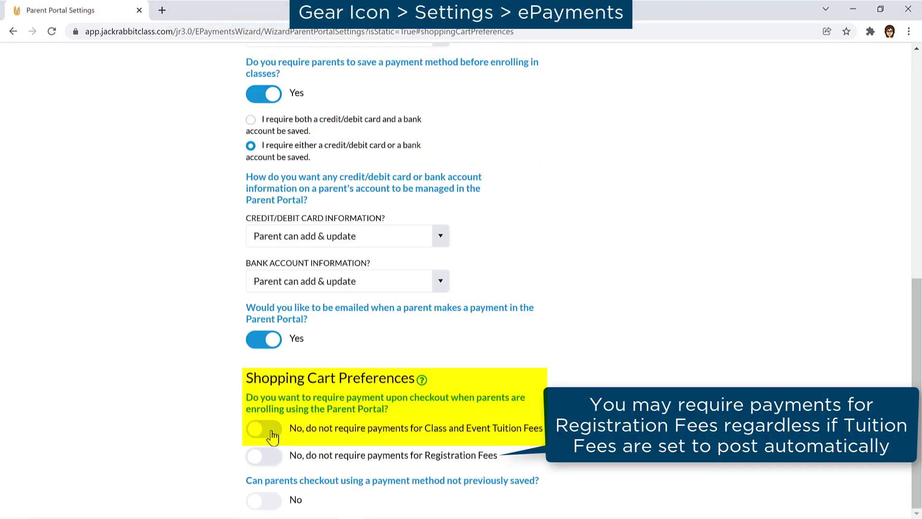
click(264, 428)
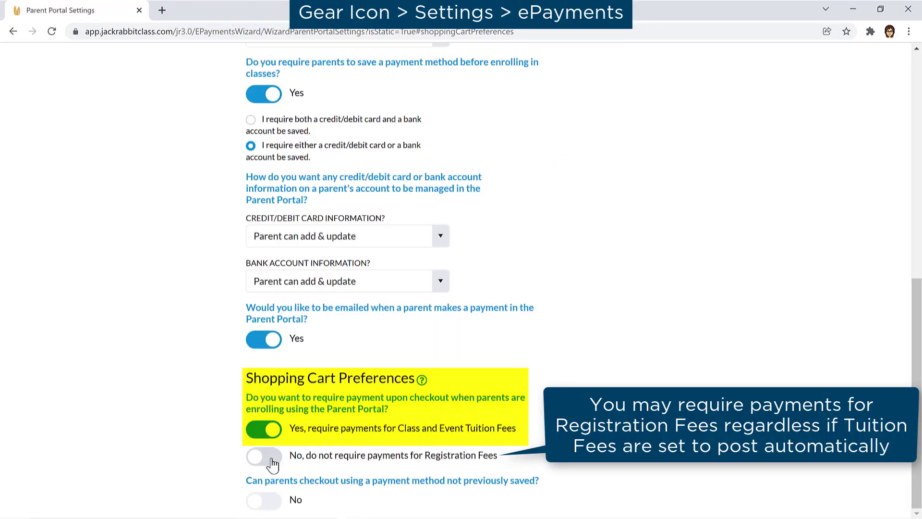
click(264, 455)
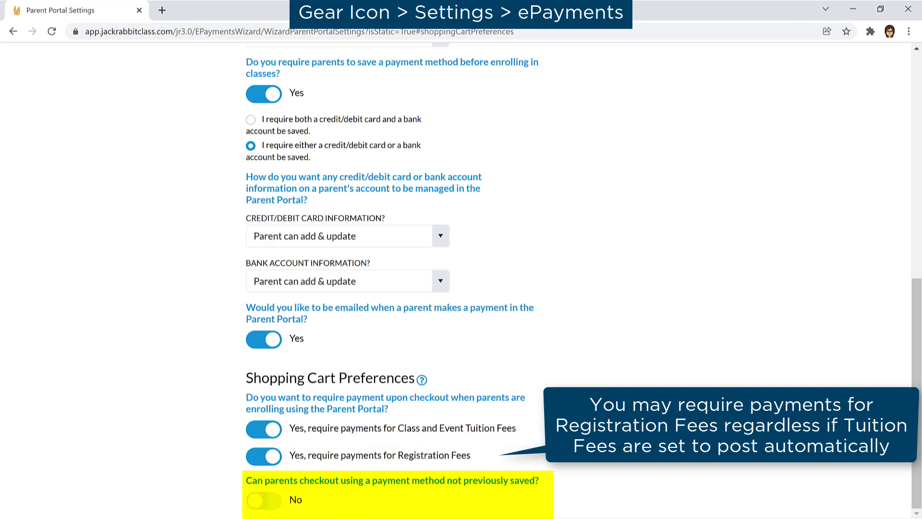
click(263, 500)
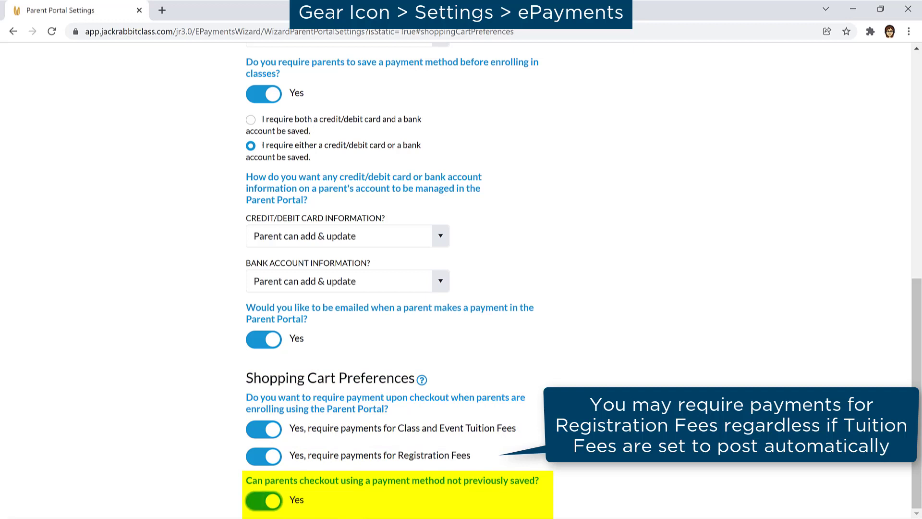